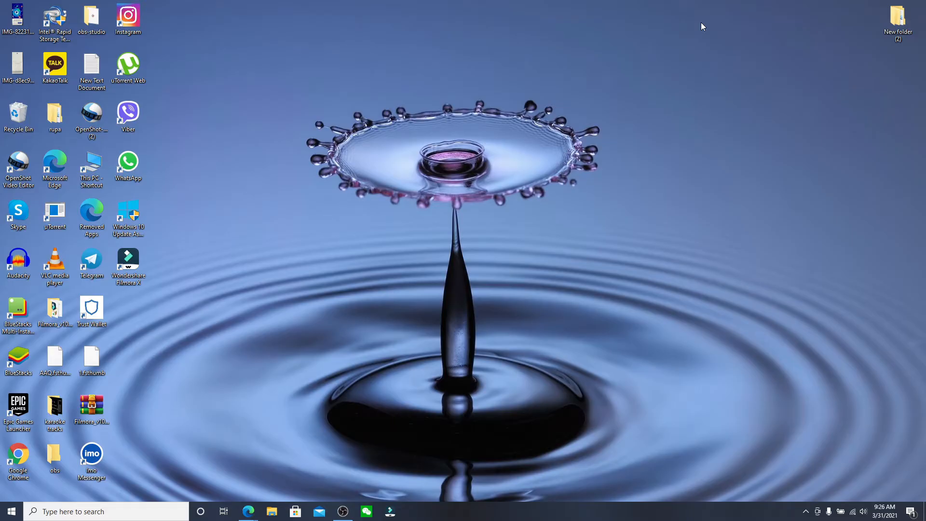
mouse_move(239, 357)
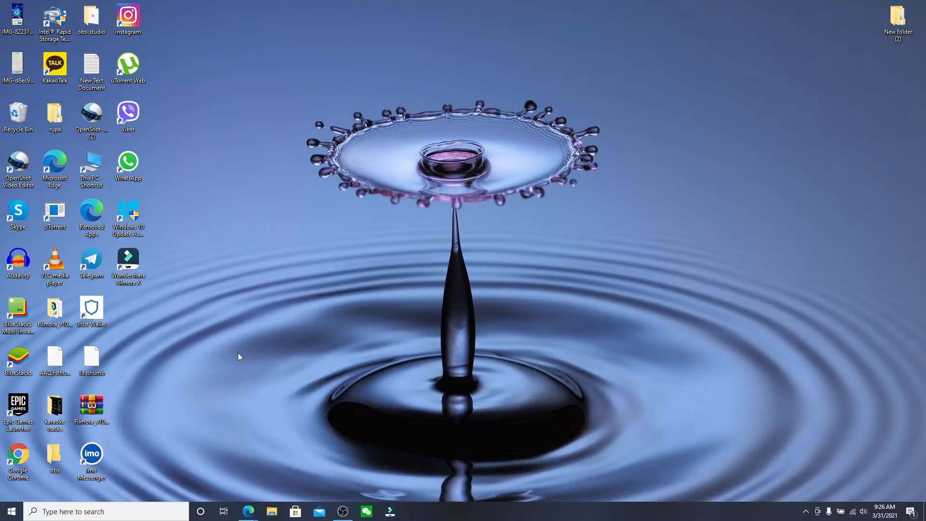
click(247, 511)
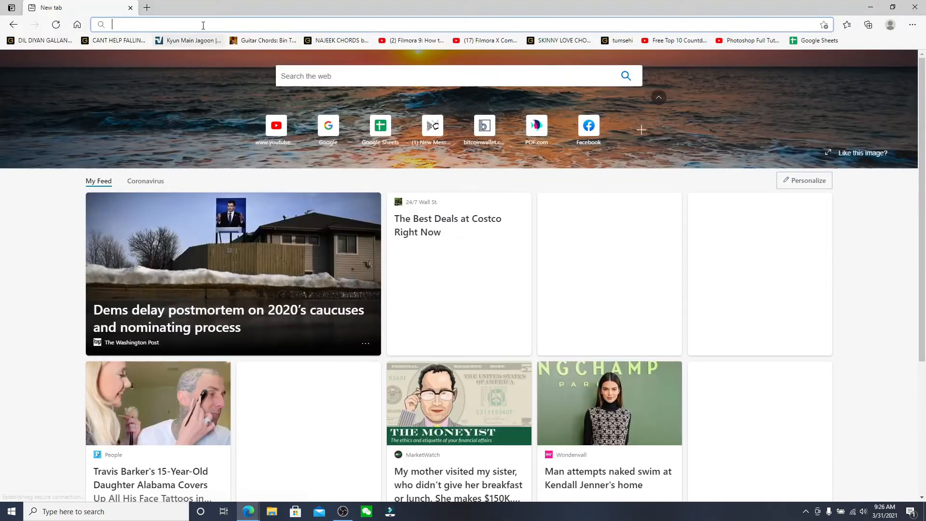
text(Paycom sign up)
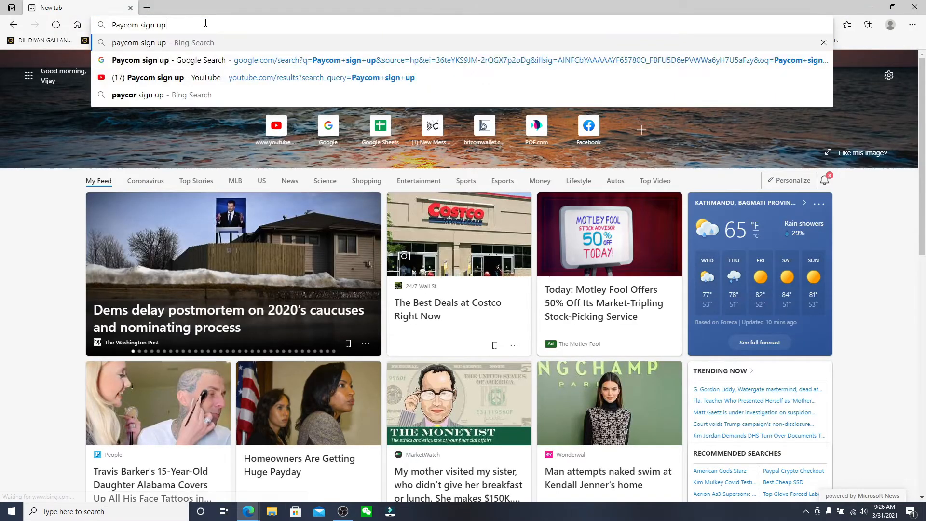
text(www.paylocity.com)
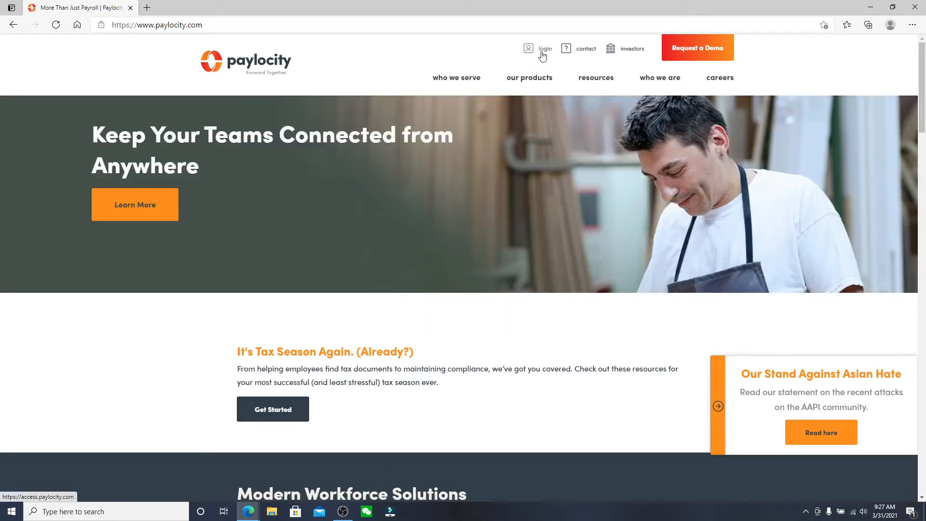
click(544, 48)
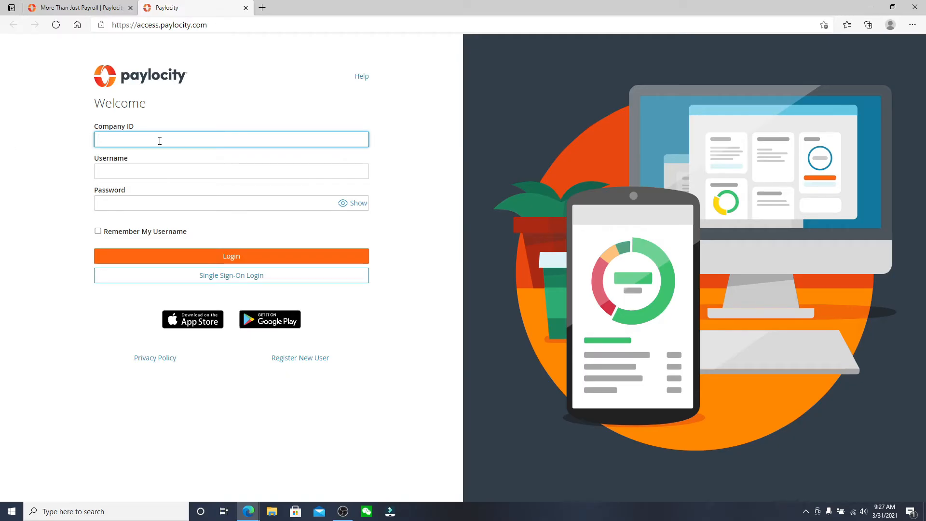
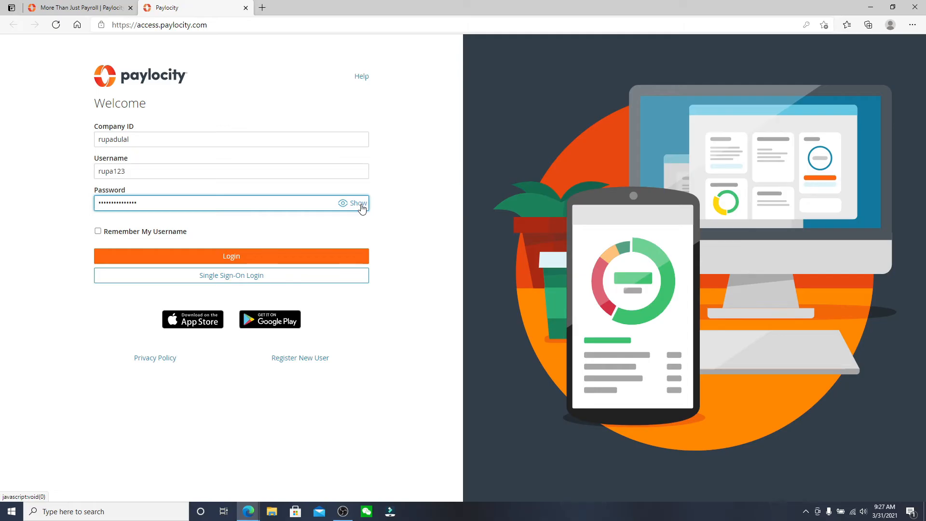
mouse_move(355, 208)
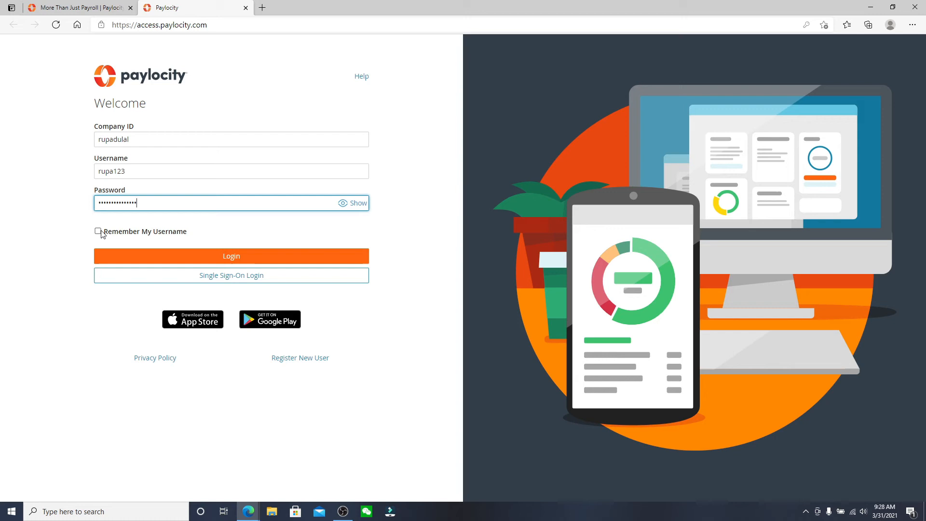
click(98, 231)
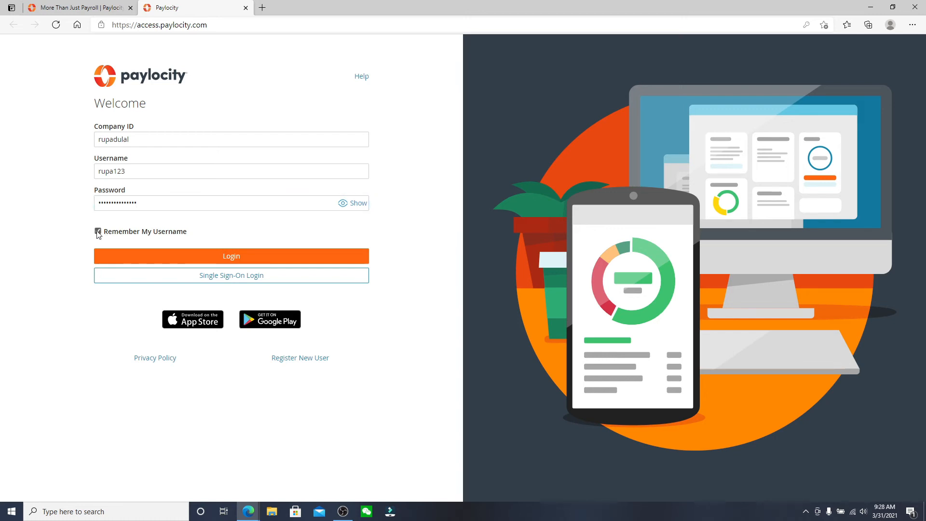